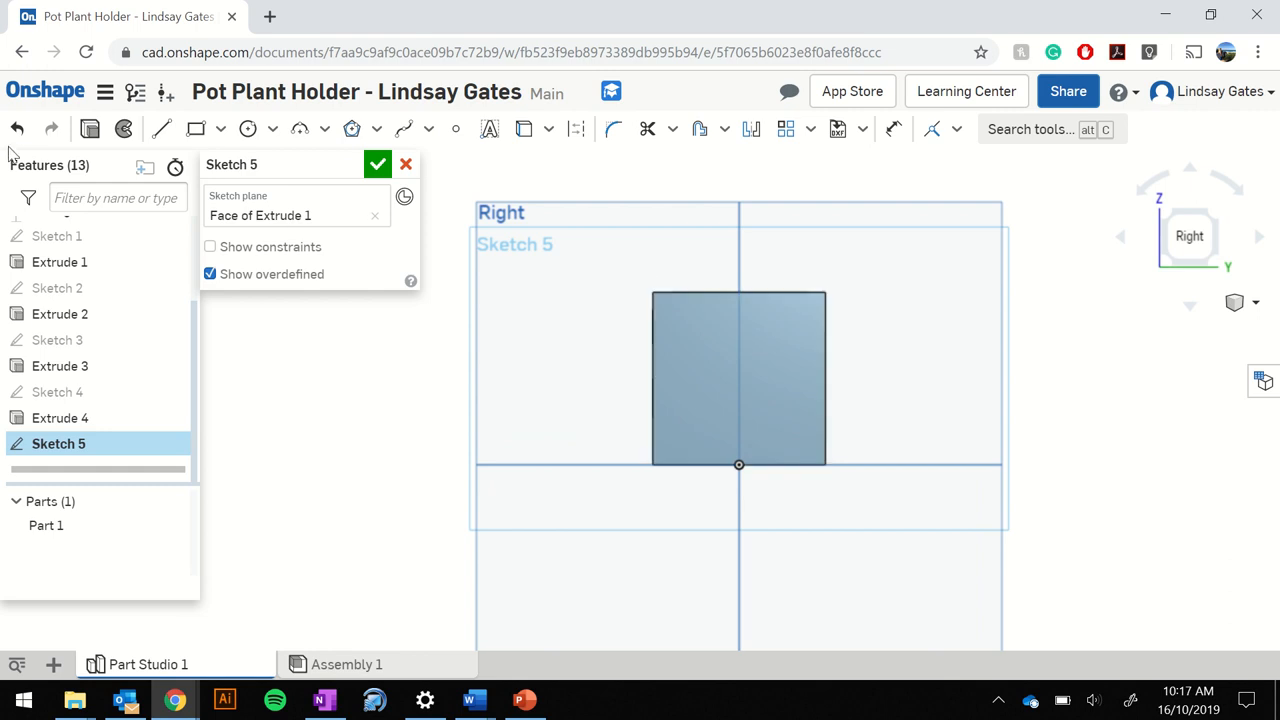
Step: Start a circle centred on the square face of Extrude 1 in Sketch 5
{"action": "left_click", "coordinate": [406, 164]}
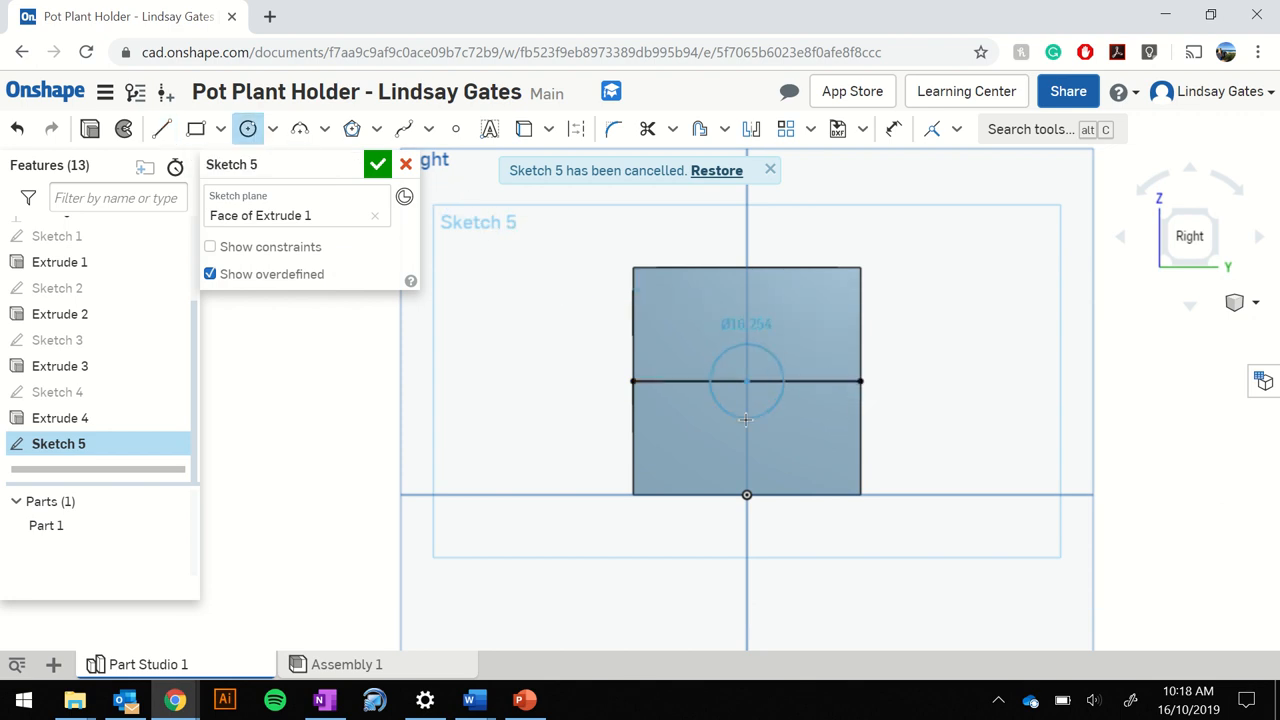
Step: Add a second concentric circle and dimension the pair Ø15 and Ø10
{"action": "left_click", "coordinate": [746, 380]}
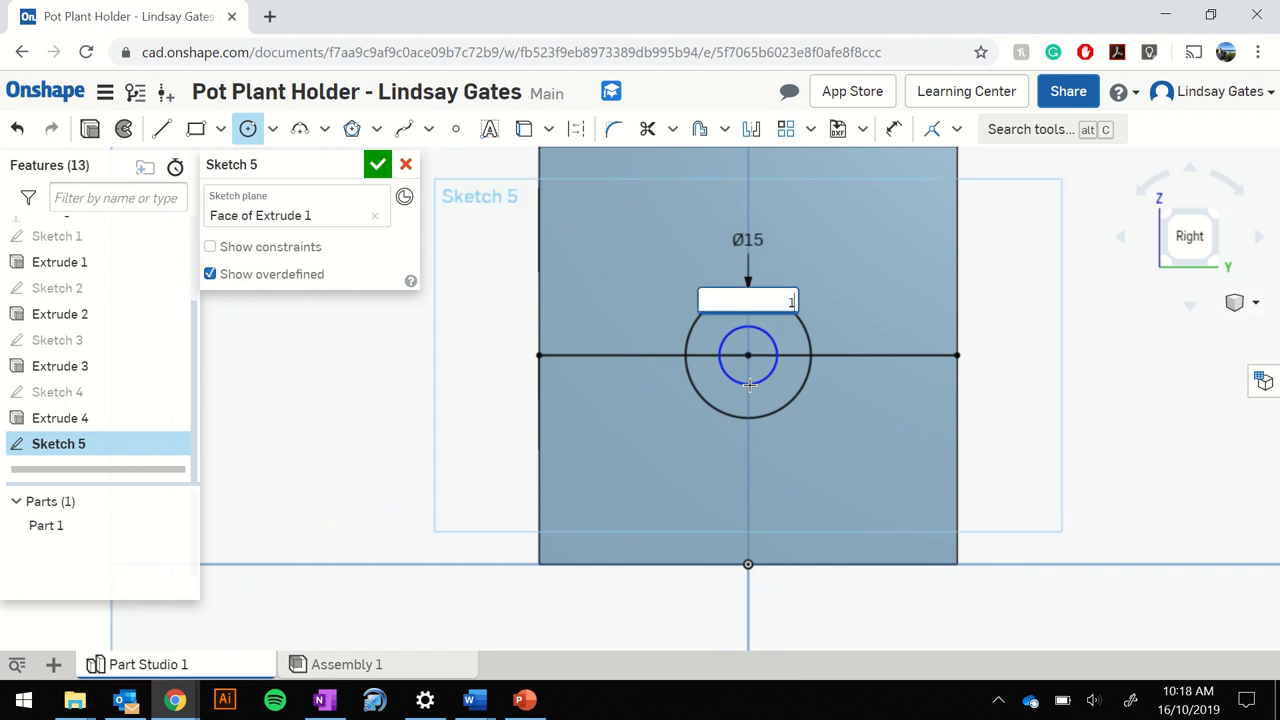
{"action": "type", "text": "10"}
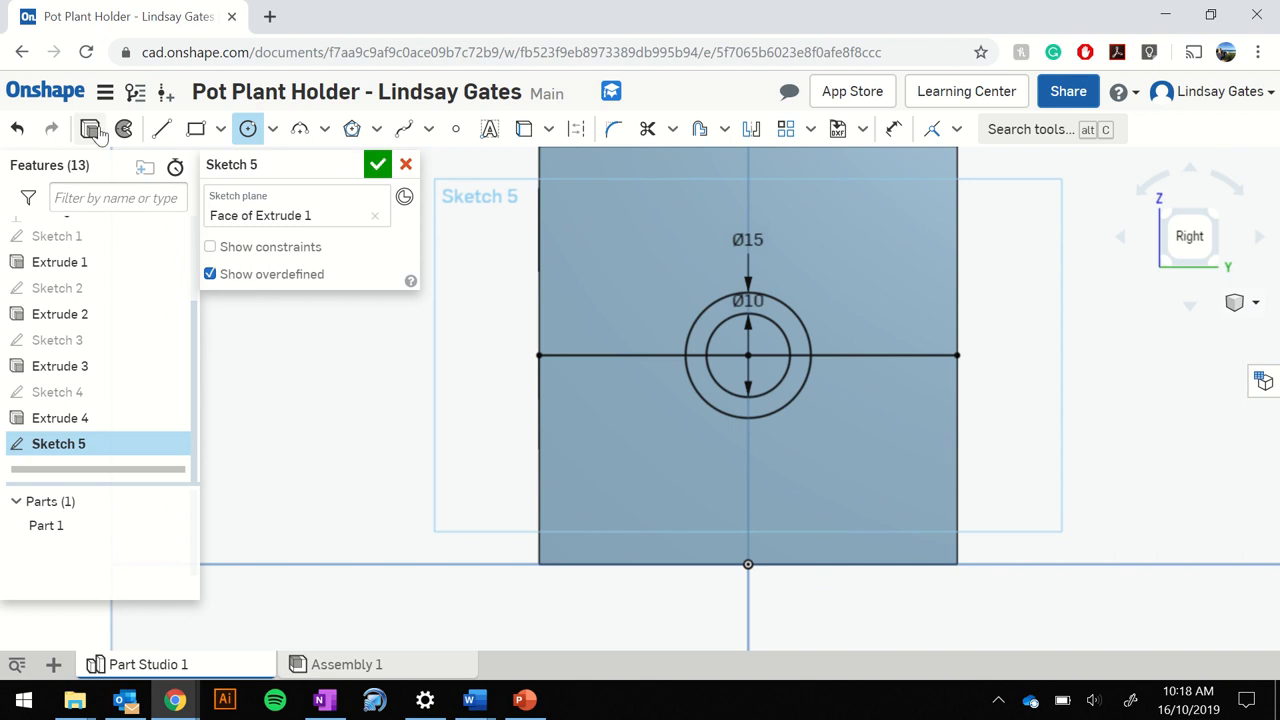
{"action": "left_click", "coordinate": [376, 164]}
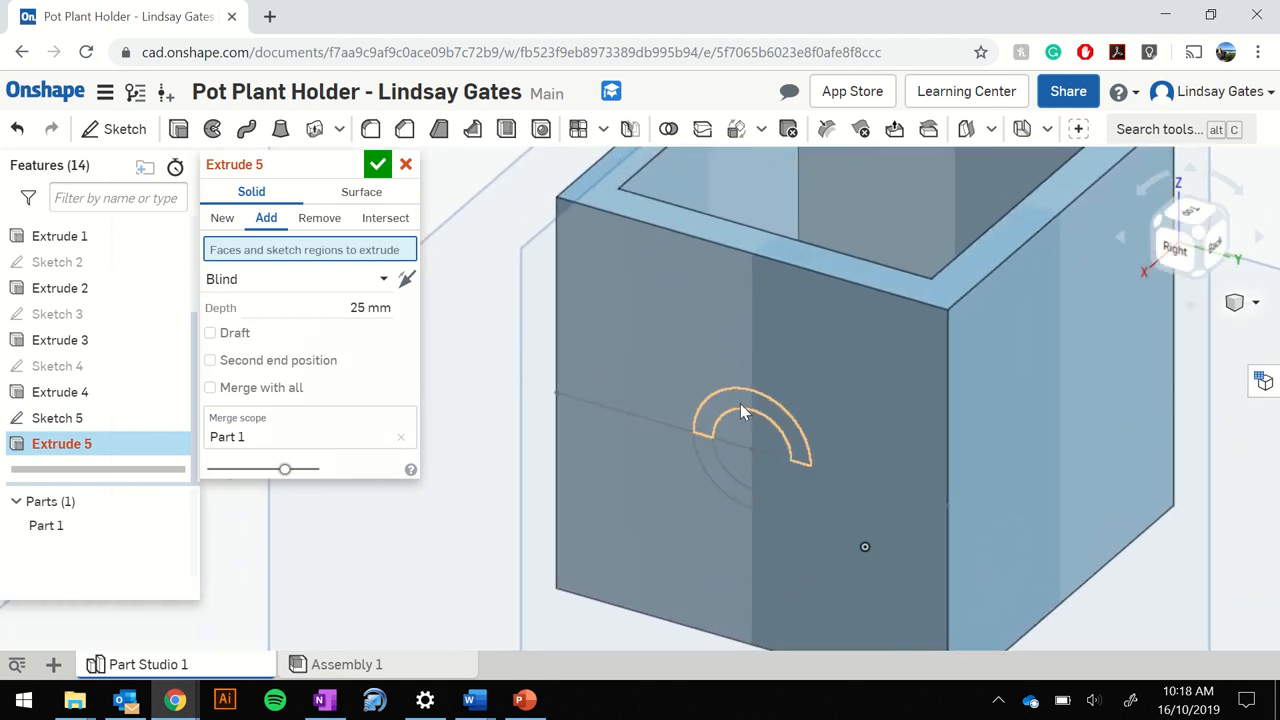
Step: Extrude the ring between the circles 5 mm out from the cube's side face
{"action": "left_click", "coordinate": [744, 420]}
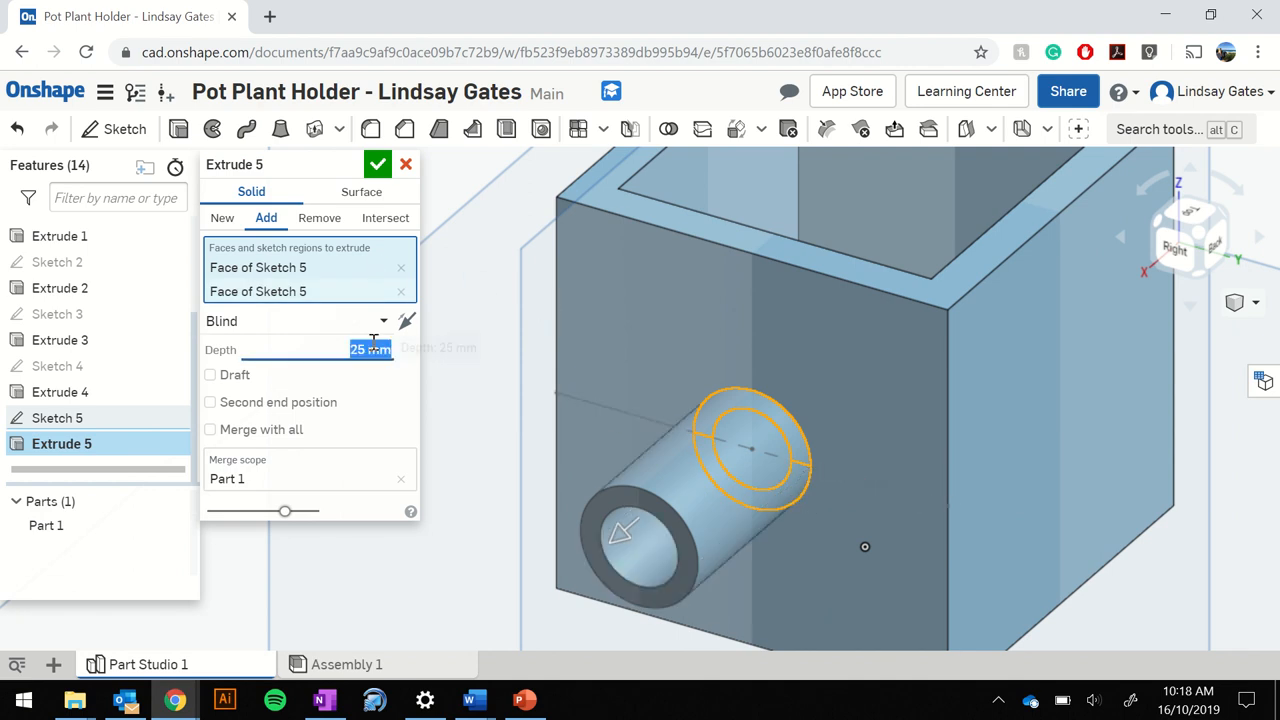
{"action": "type", "text": "5"}
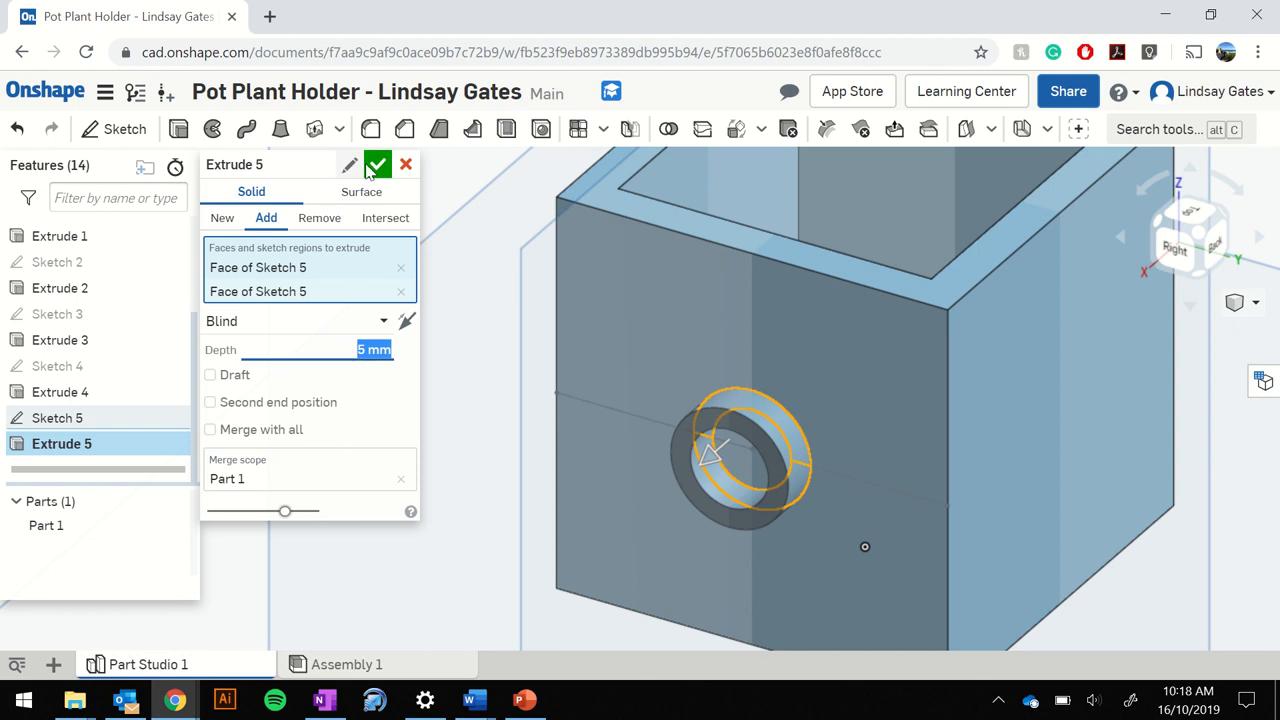
{"action": "left_click", "coordinate": [376, 164]}
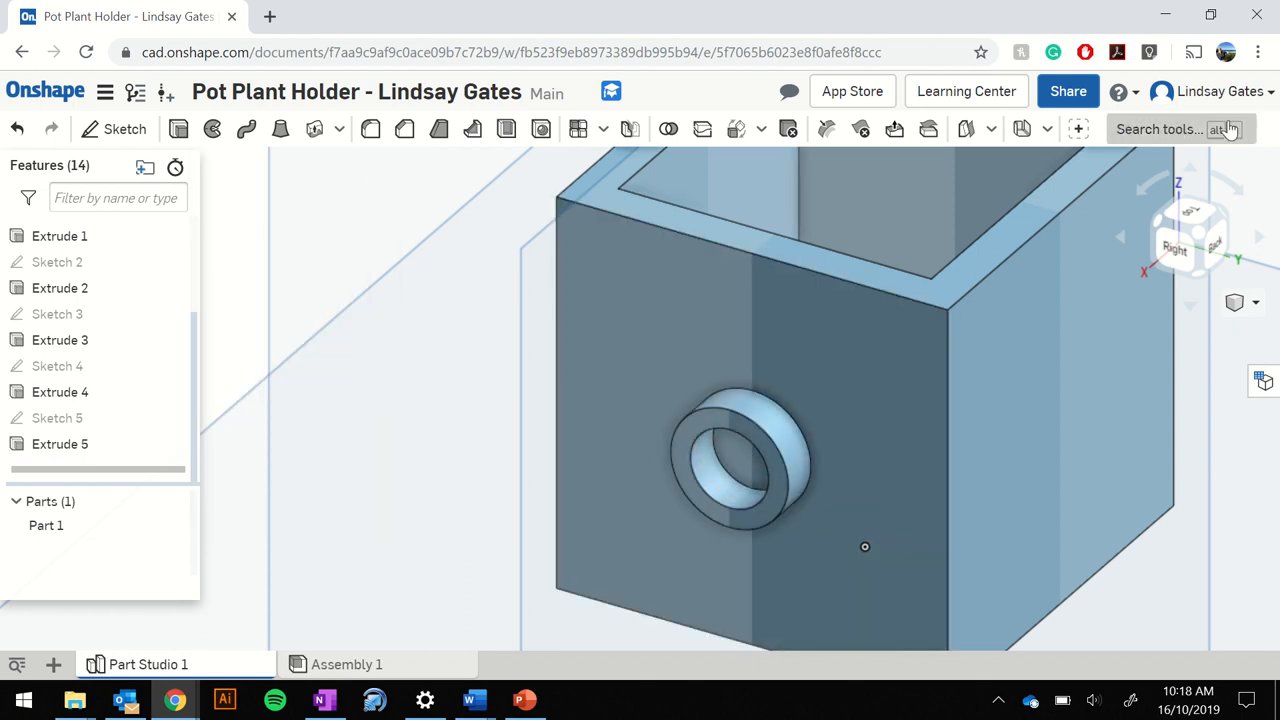
Step: Find the Chamfer tool through the tool search ('cham')
{"action": "left_click", "coordinate": [1158, 128]}
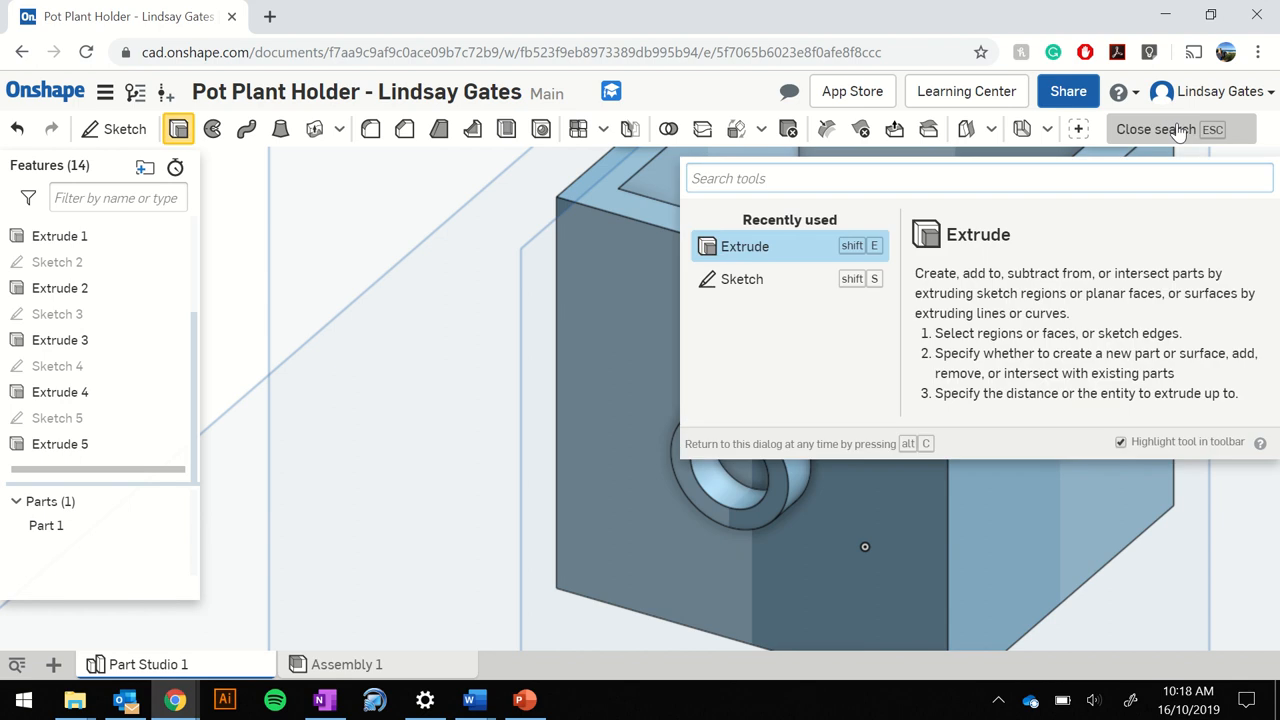
{"action": "type", "text": "cham"}
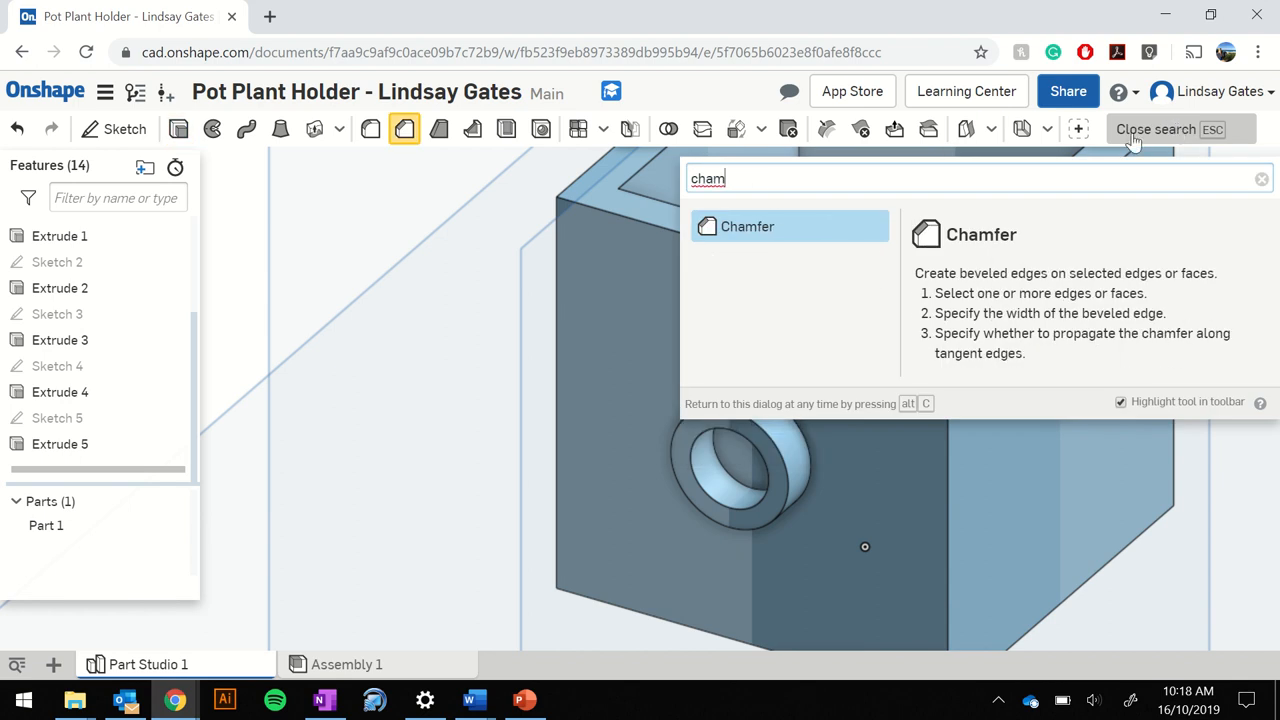
{"action": "left_click", "coordinate": [748, 226]}
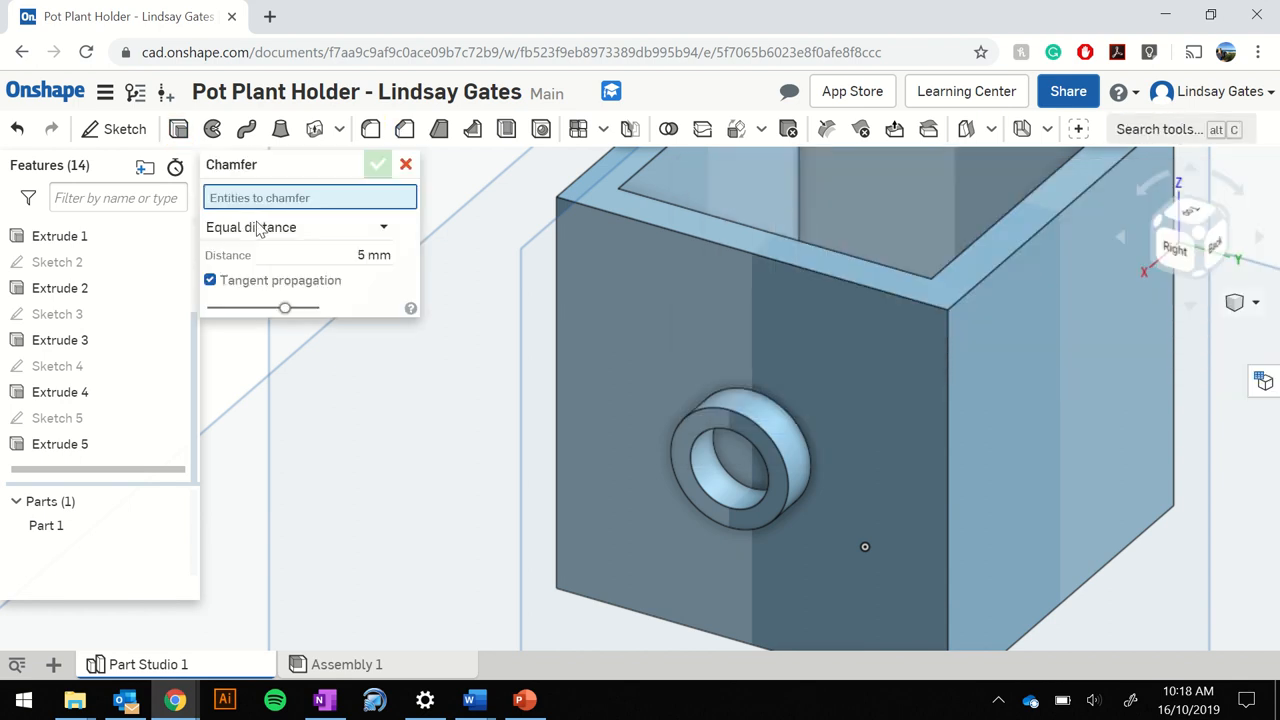
Step: Chamfer the outer edge of the 5 mm ring boss and view the finished box from the side
{"action": "left_click", "coordinate": [744, 436]}
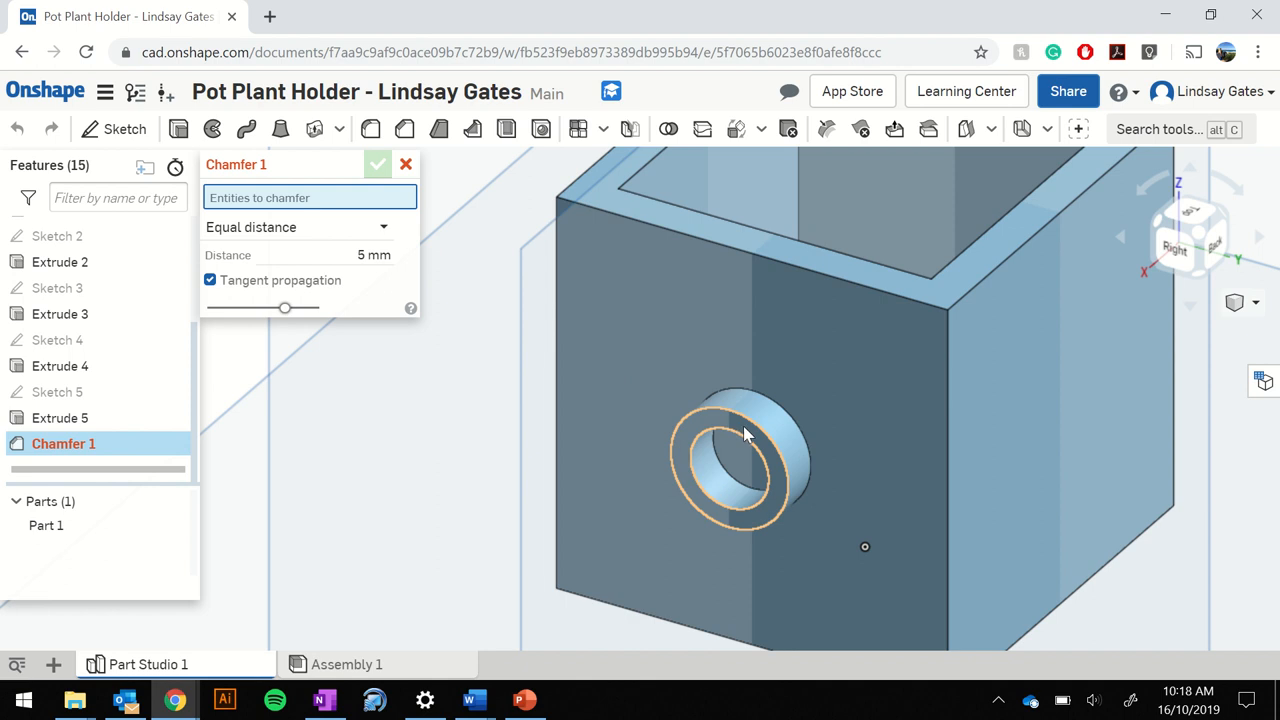
{"action": "left_click", "coordinate": [744, 430]}
{"action": "type", "text": "2"}
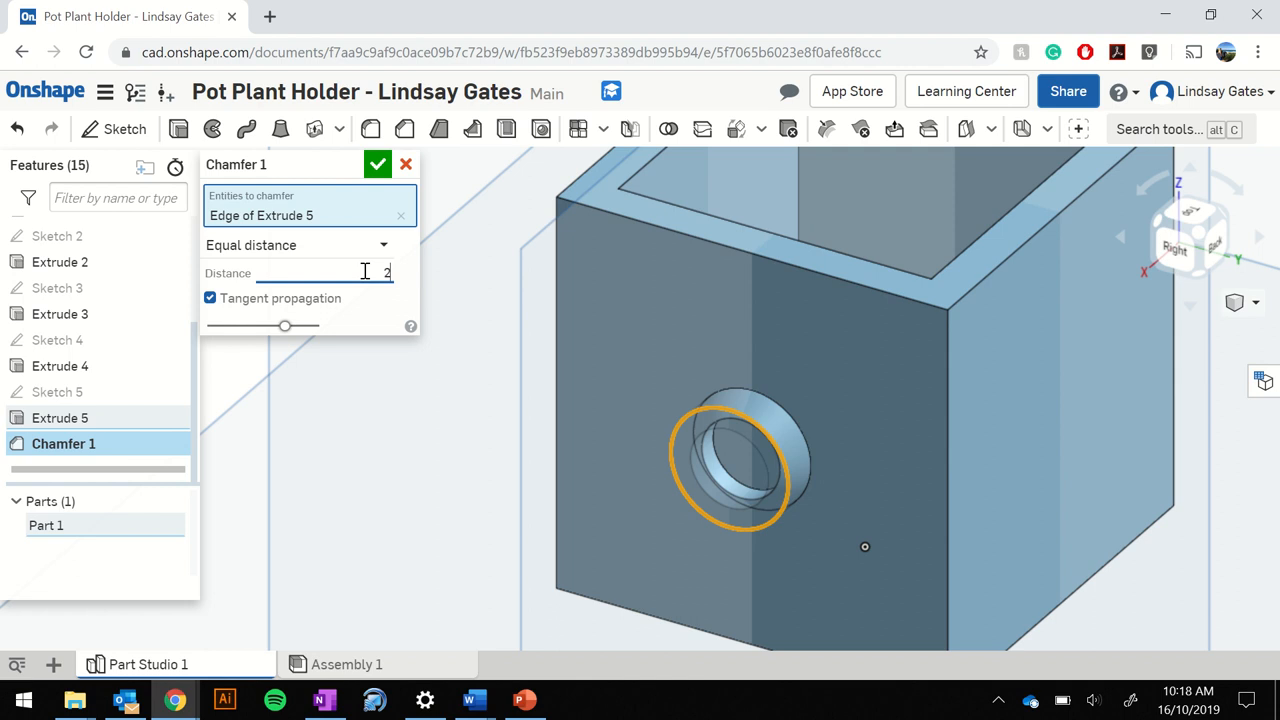
{"action": "left_click", "coordinate": [376, 164]}
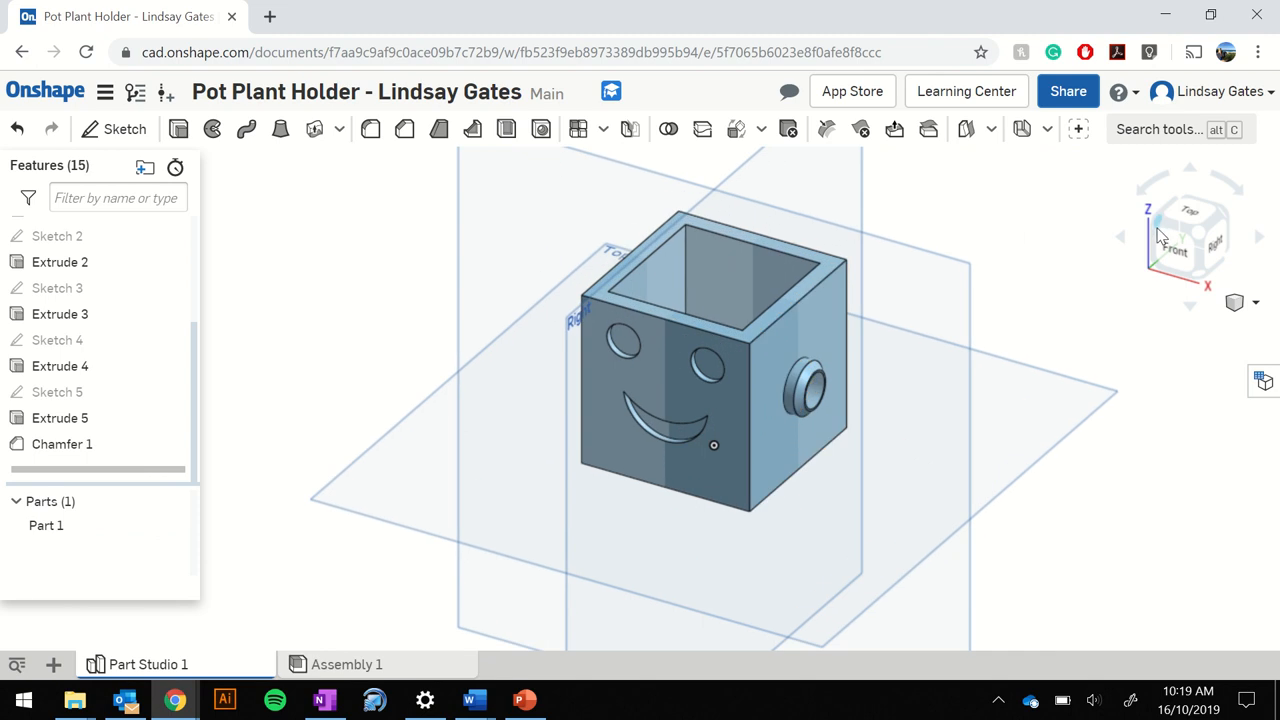
{"action": "left_click", "coordinate": [1188, 236]}
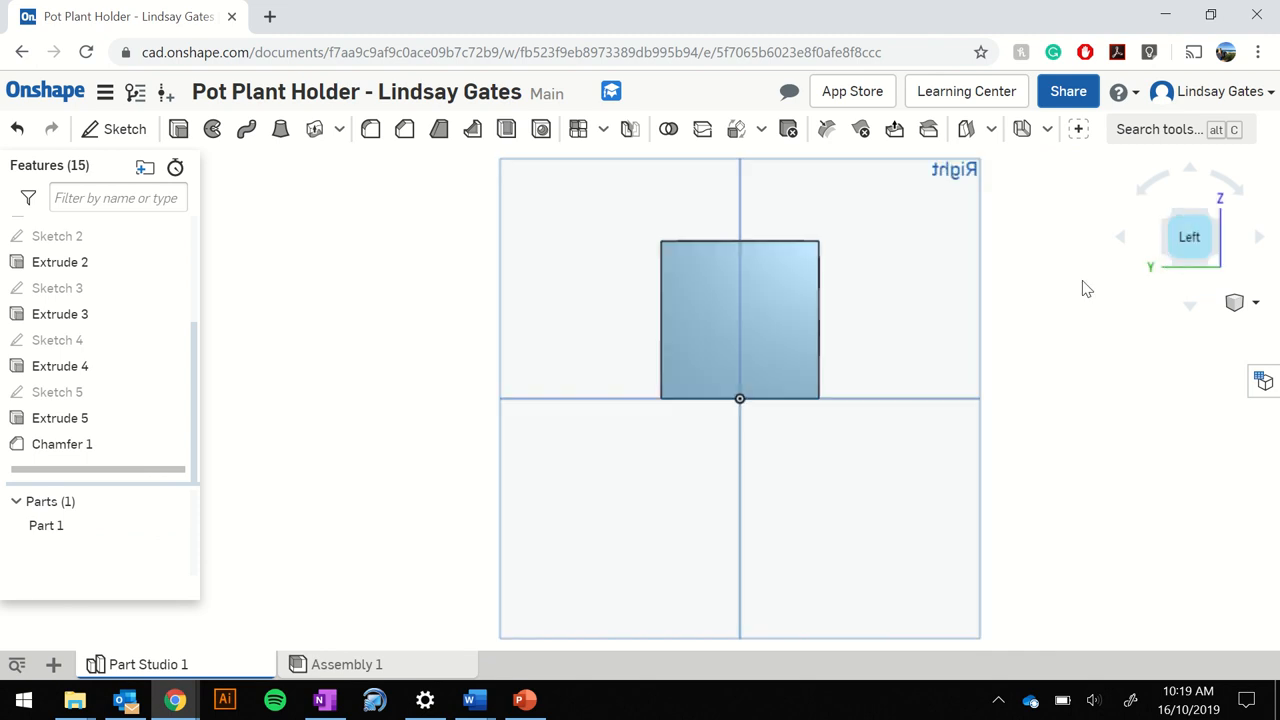